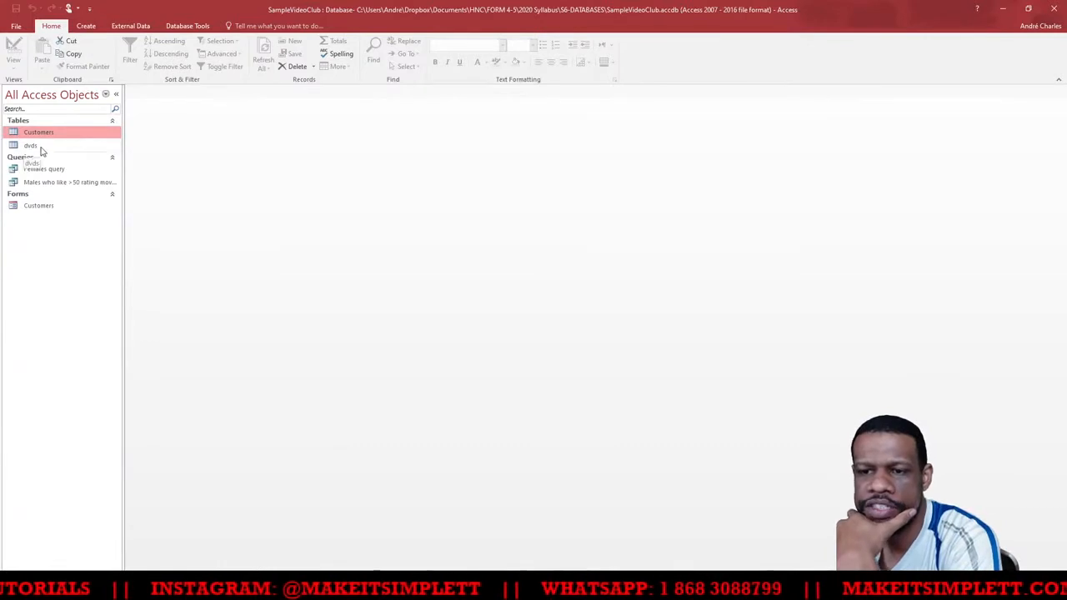
Start a new query in Design view and add the dvds table to it.
{"action": "double_click", "coordinate": [31, 146]}
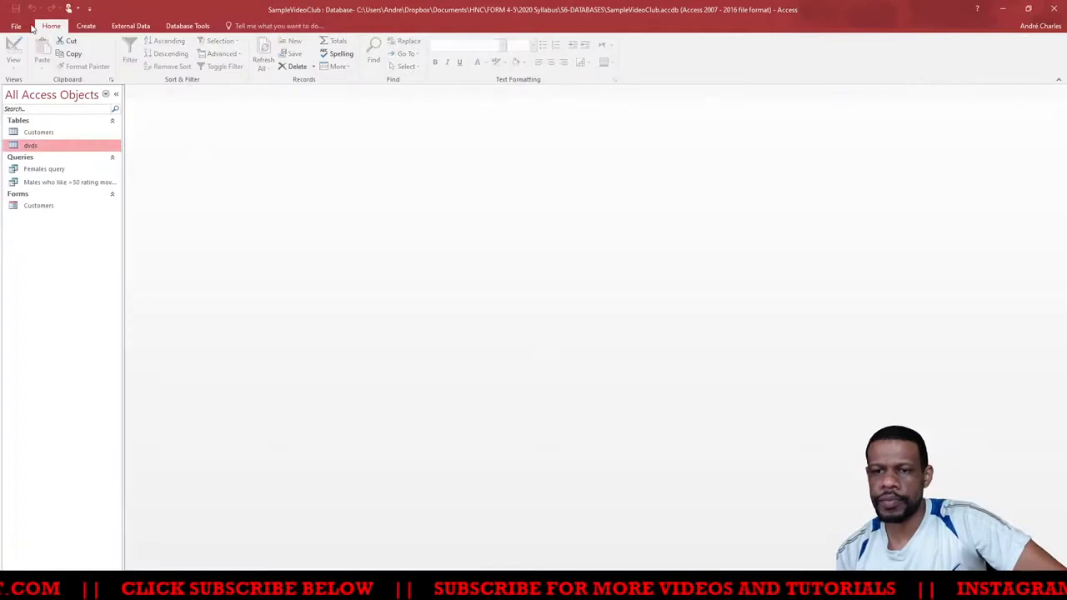
{"action": "left_click", "coordinate": [86, 26]}
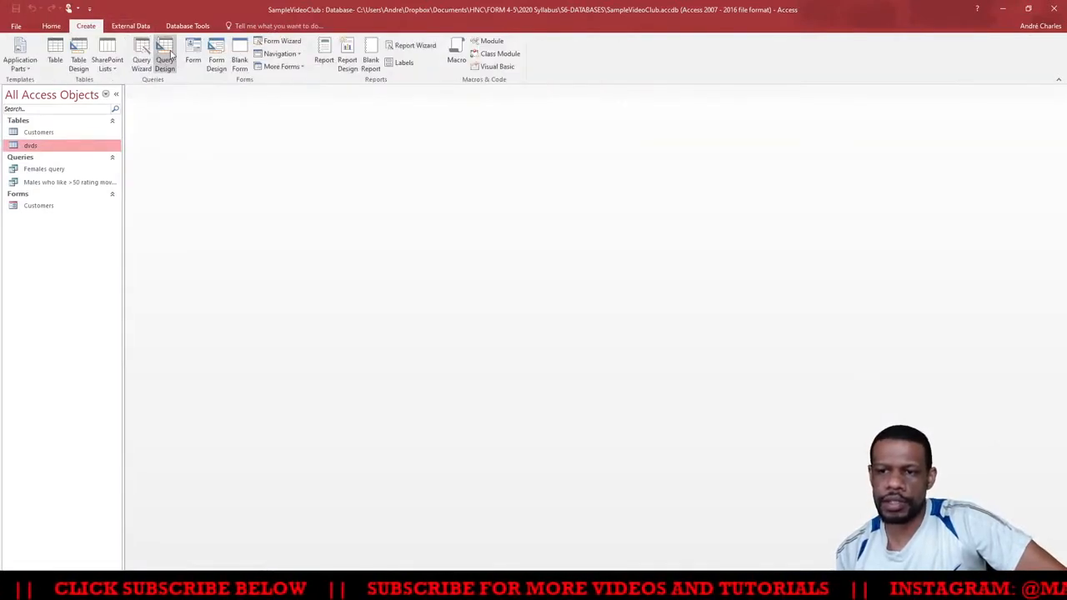
{"action": "left_click", "coordinate": [165, 54]}
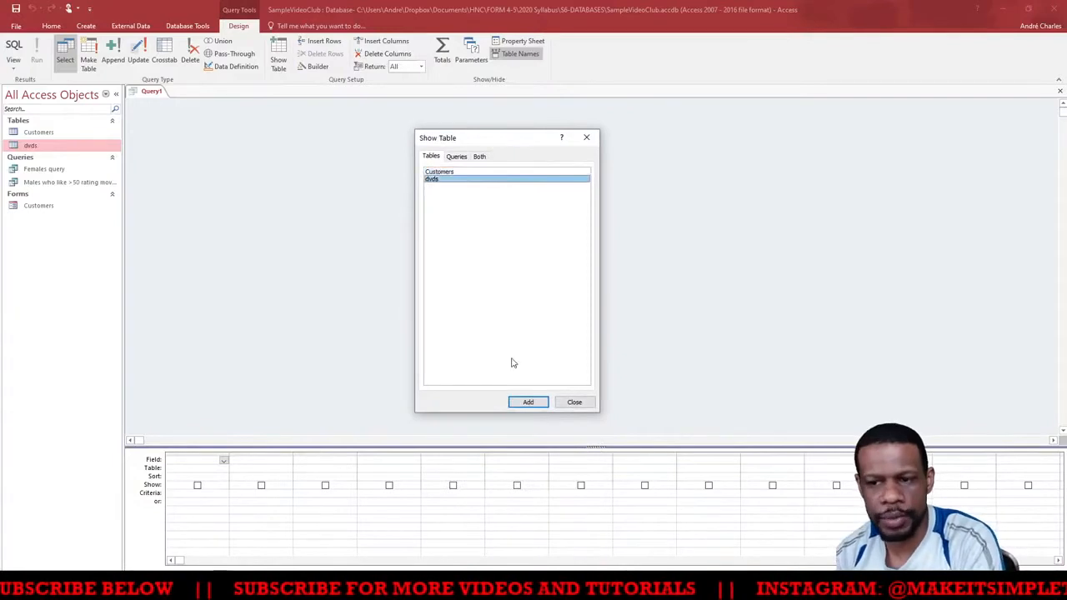
{"action": "left_click", "coordinate": [528, 402]}
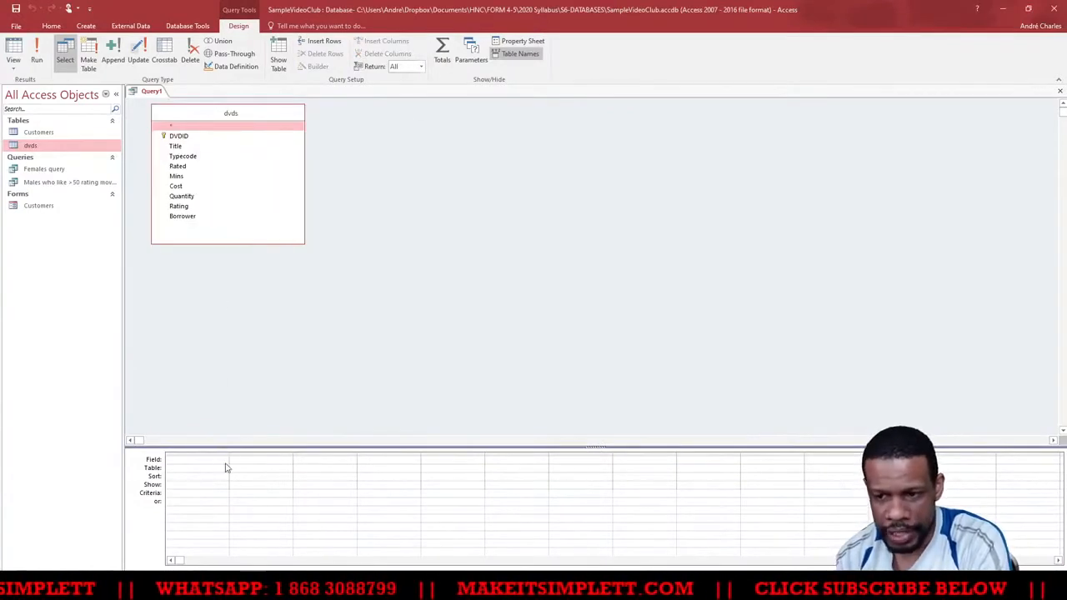
Fill the first three grid columns with Title, Cost and Quantity from dvds.
{"action": "left_click", "coordinate": [223, 460]}
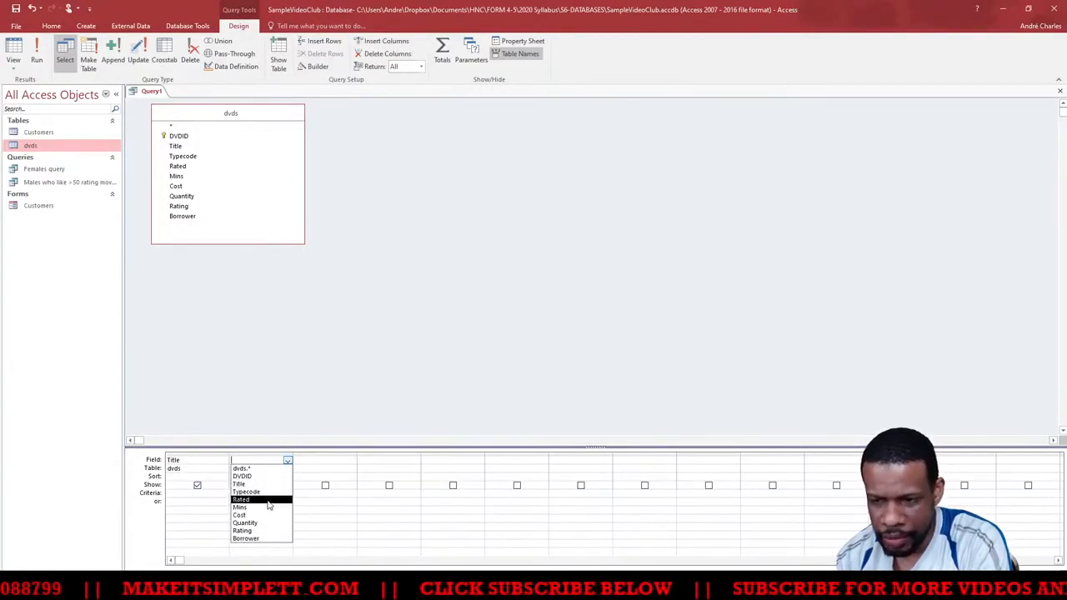
{"action": "left_click", "coordinate": [239, 515]}
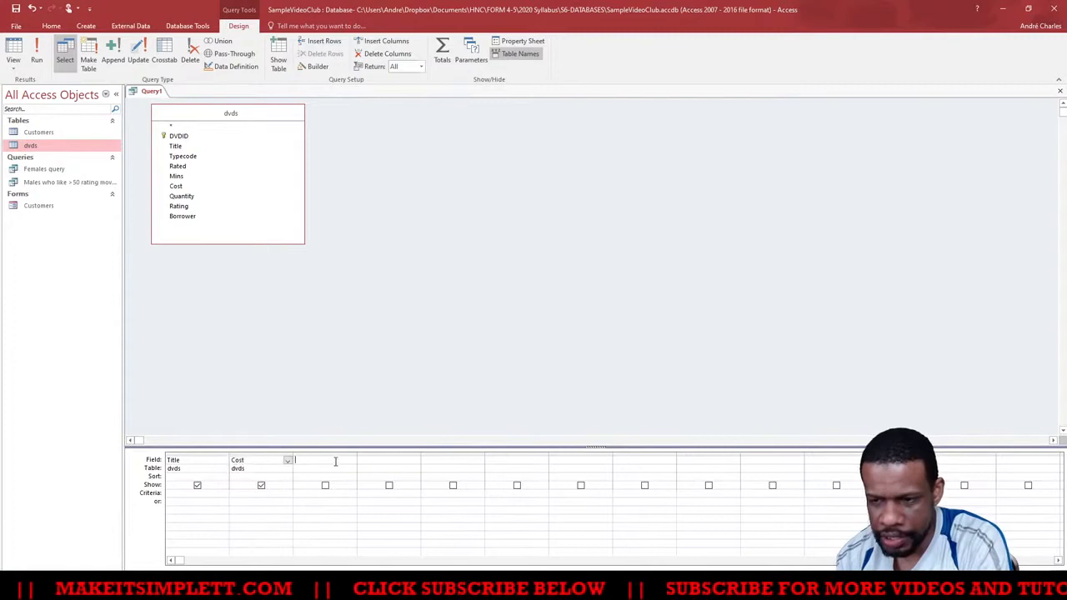
{"action": "left_click", "coordinate": [350, 461]}
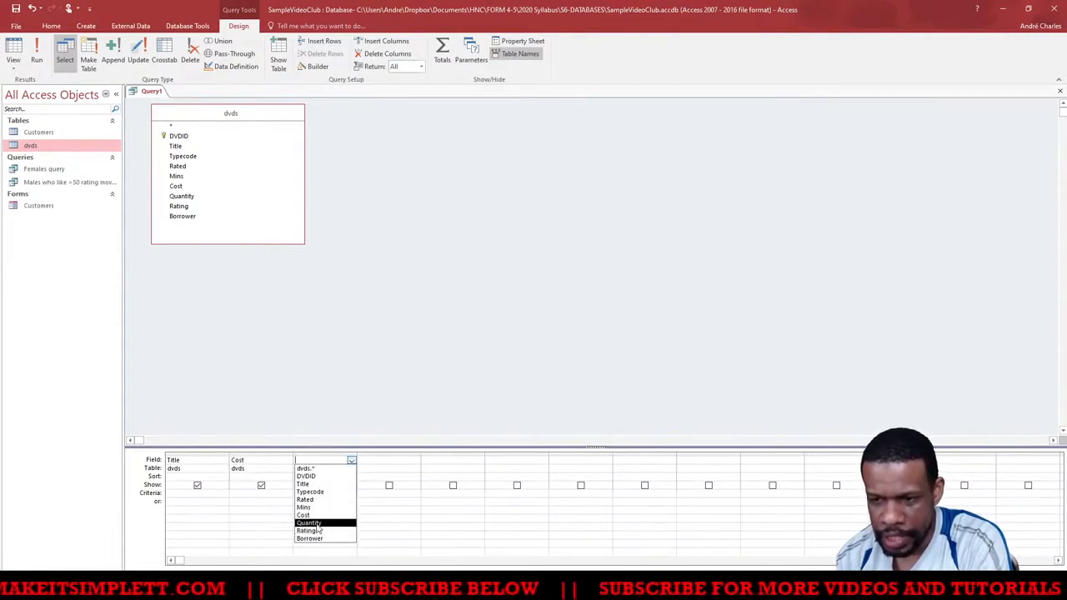
{"action": "left_click", "coordinate": [309, 523]}
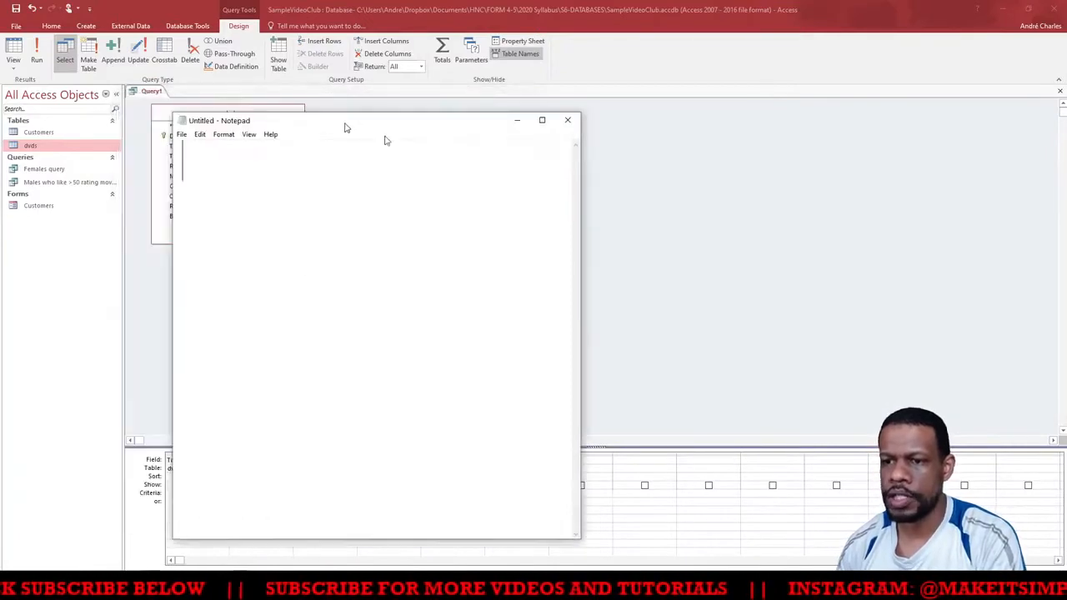
Draft the expression Total: [Cost]*[Quantity] in Notepad, then close the note.
{"action": "left_click_drag", "start_coordinate": [346, 120], "coordinate": [575, 159]}
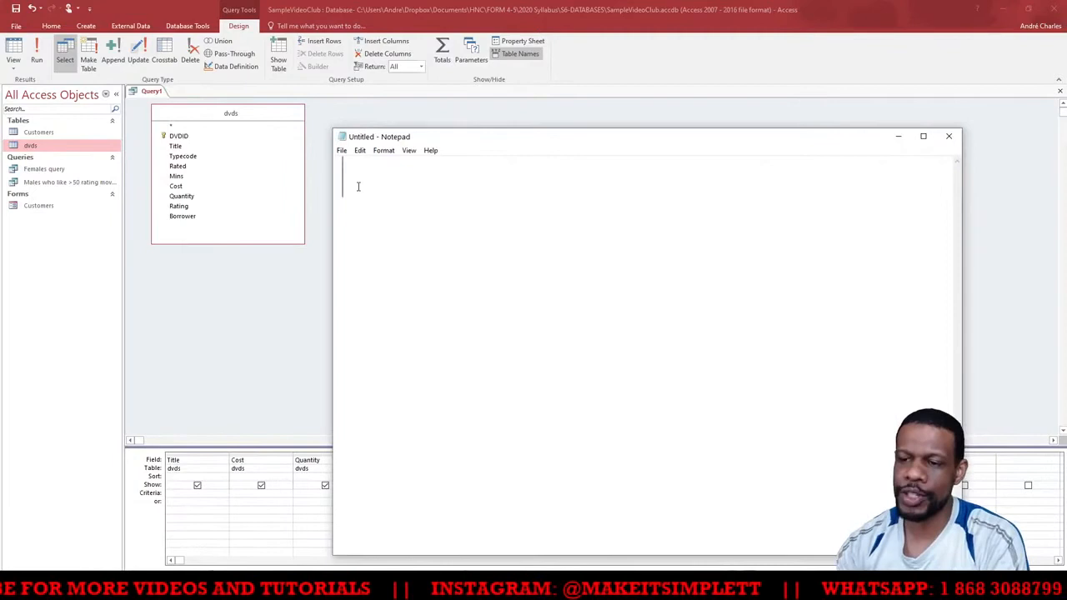
{"action": "type", "text": "To"}
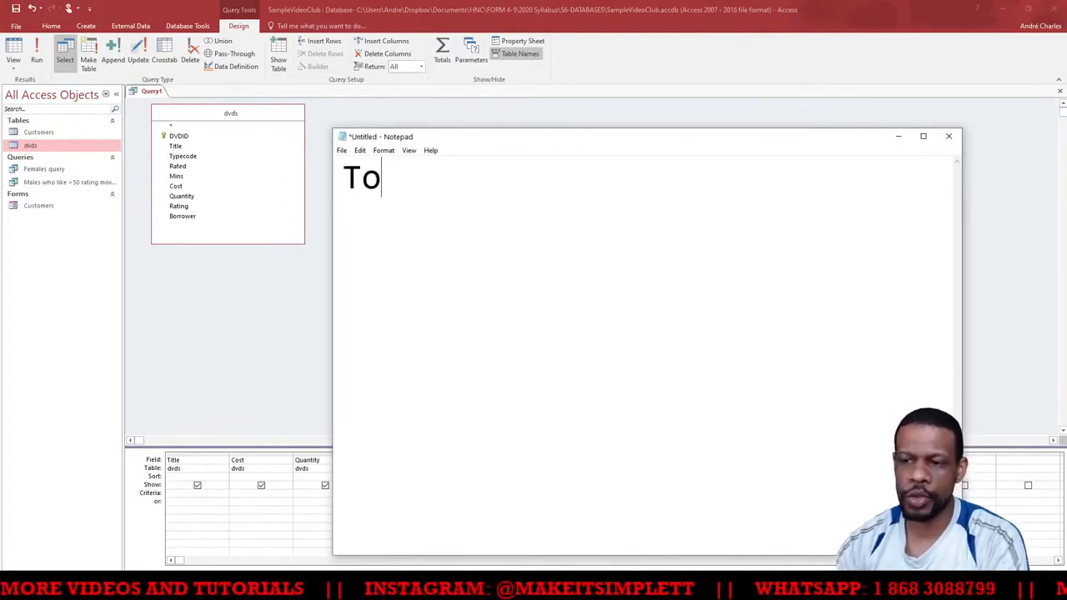
{"action": "type", "text": "tal:"}
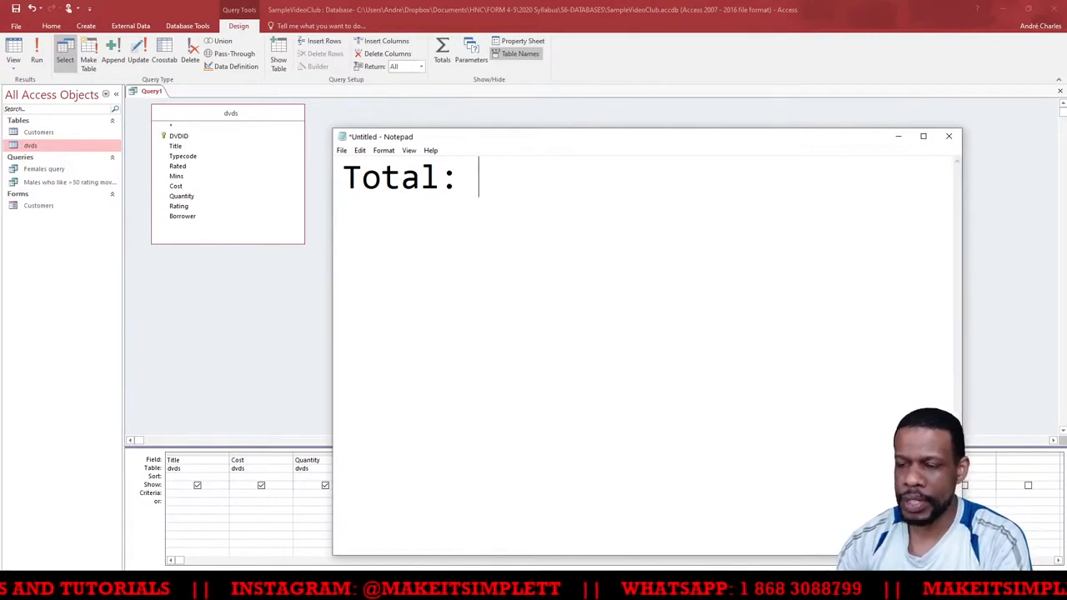
{"action": "type", "text": "["}
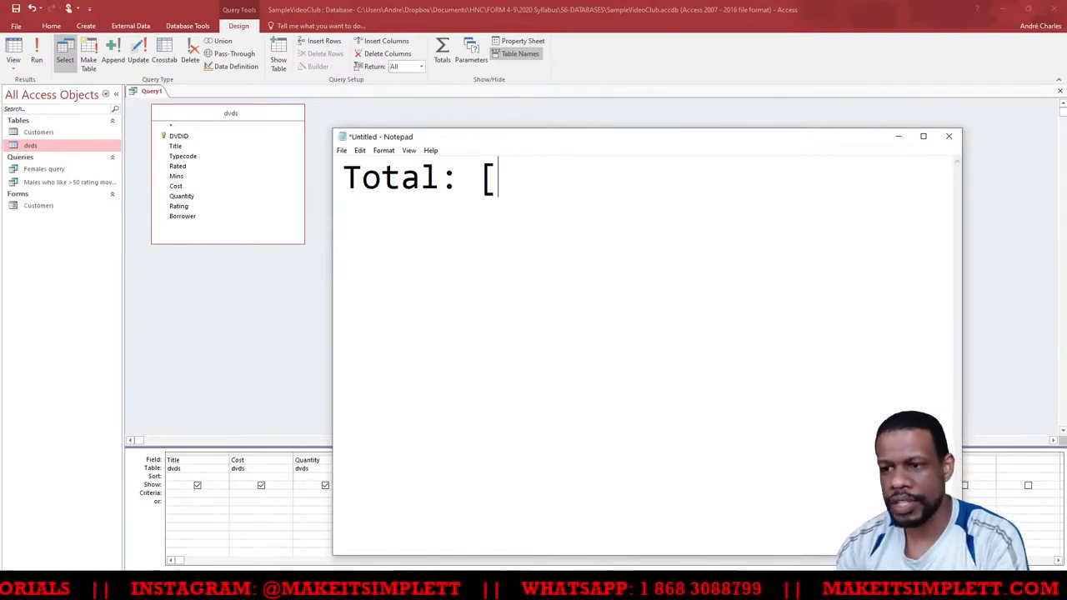
{"action": "type", "text": "Cost"}
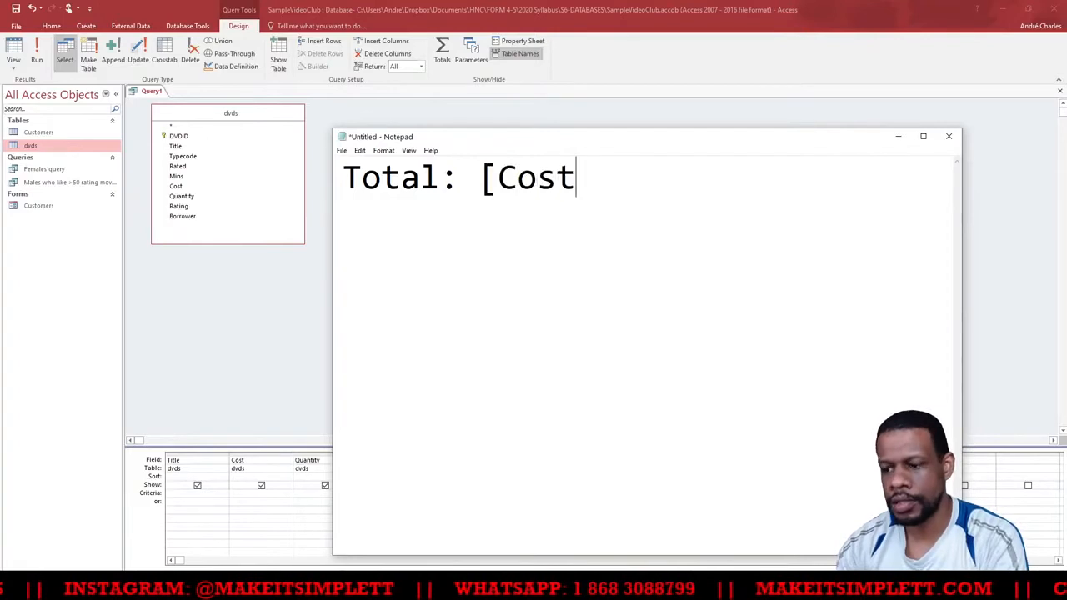
{"action": "type", "text": "]*"}
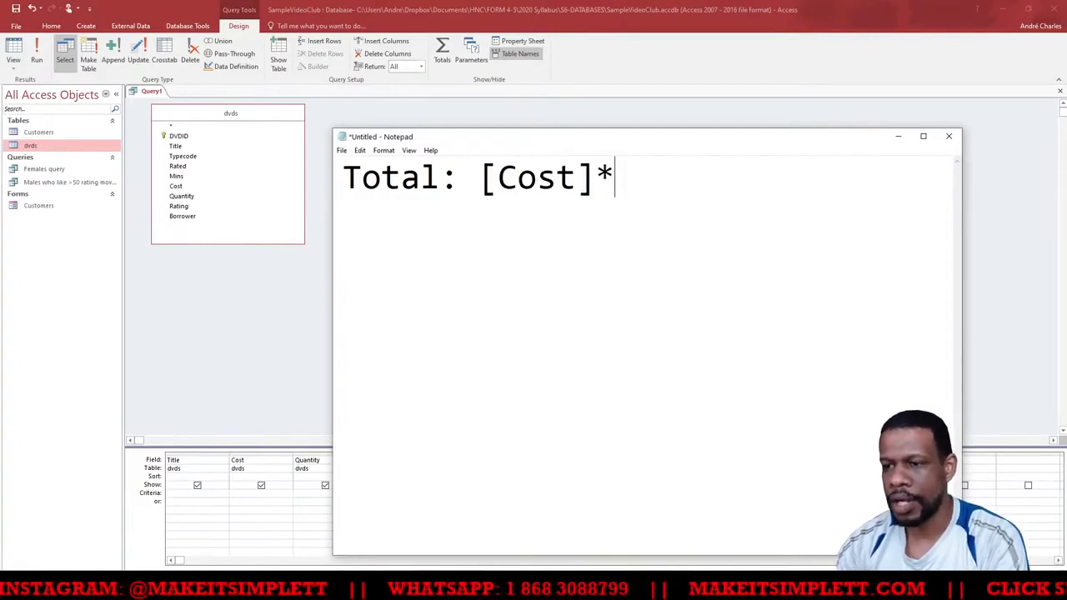
{"action": "type", "text": "{Q"}
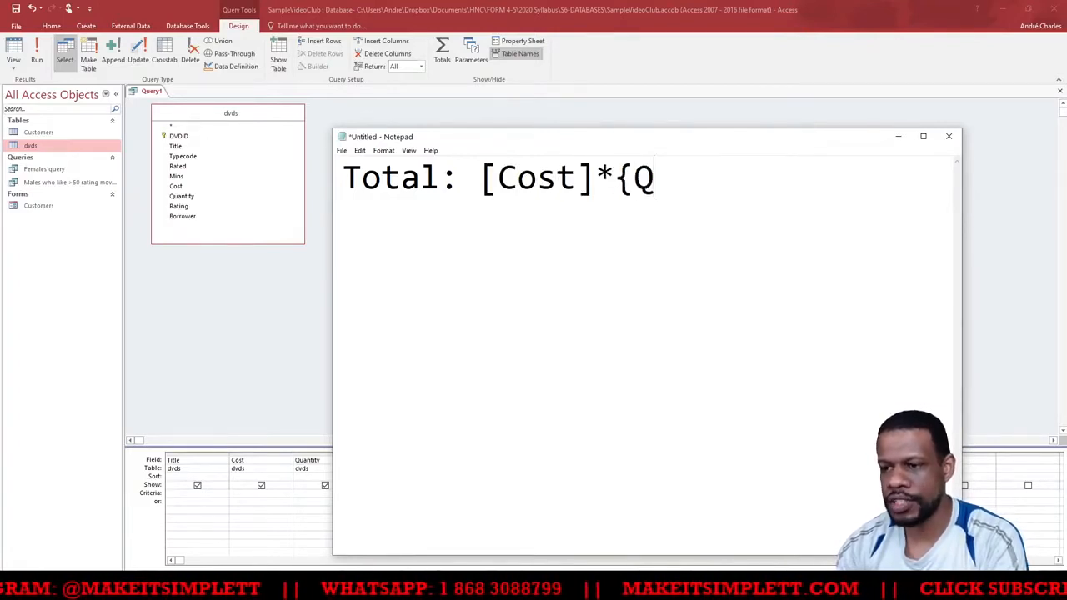
{"action": "type", "text": "uantity]"}
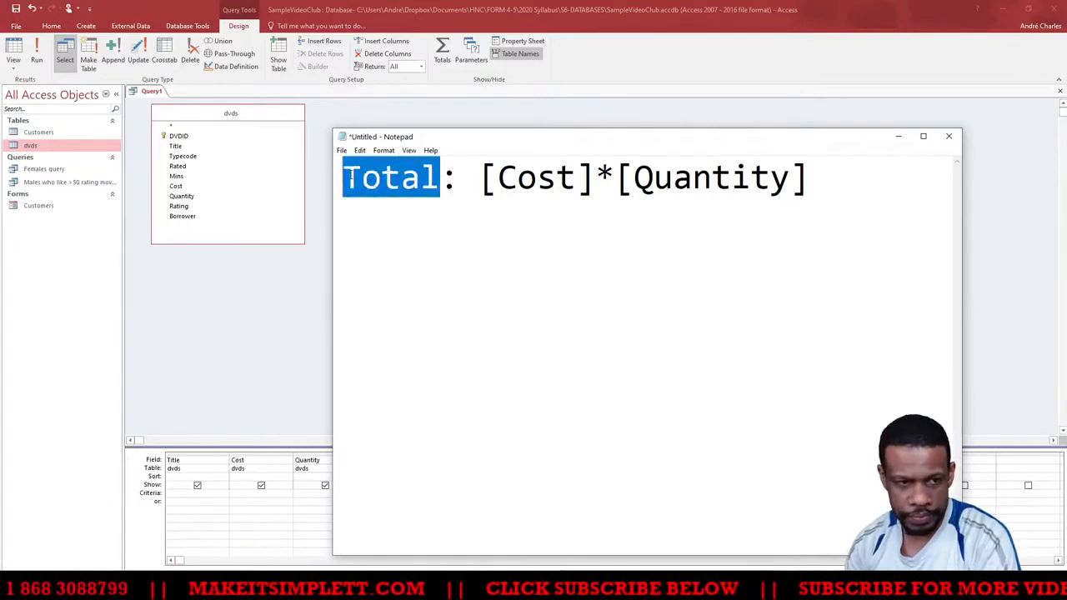
{"action": "left_click", "coordinate": [478, 178]}
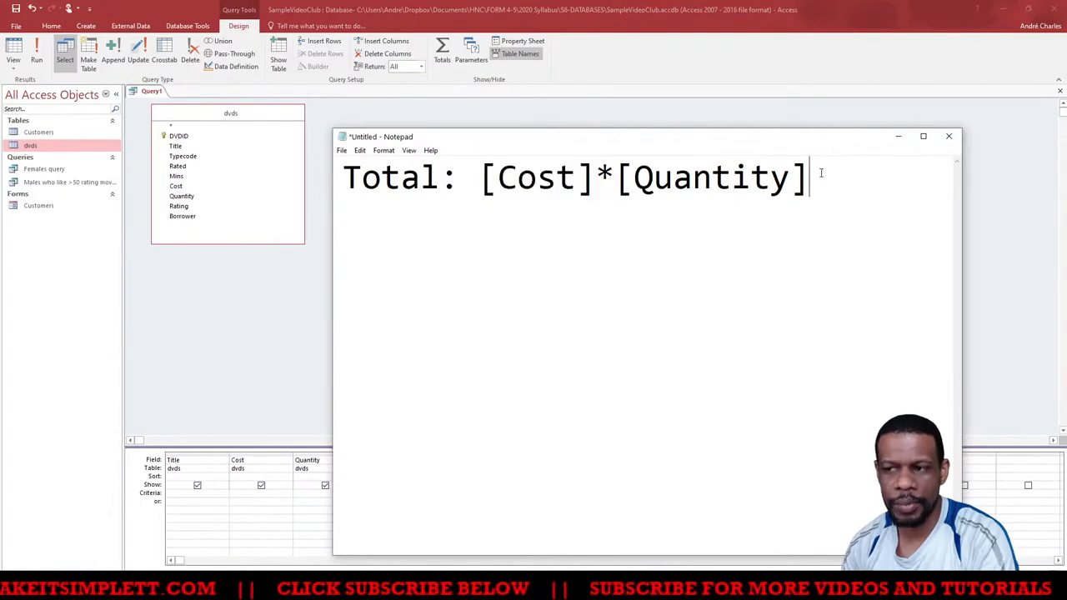
{"action": "double_click", "coordinate": [709, 177]}
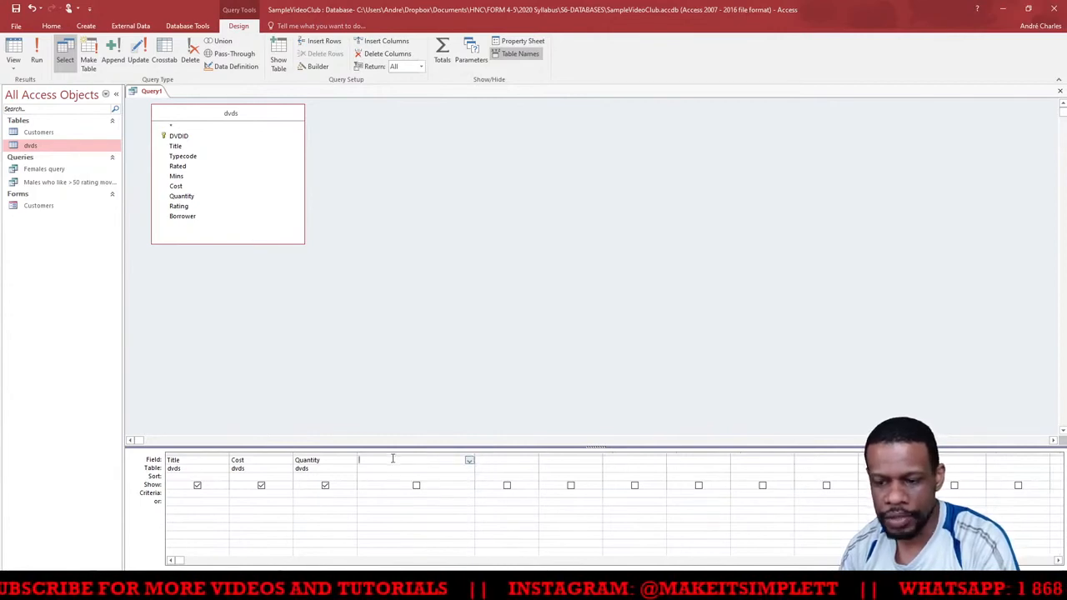
Enter Total: [Cost]*[Quantity] as the fourth column and run the query to show the datasheet.
{"action": "type", "text": "Total: [Cost]*[Quantity]"}
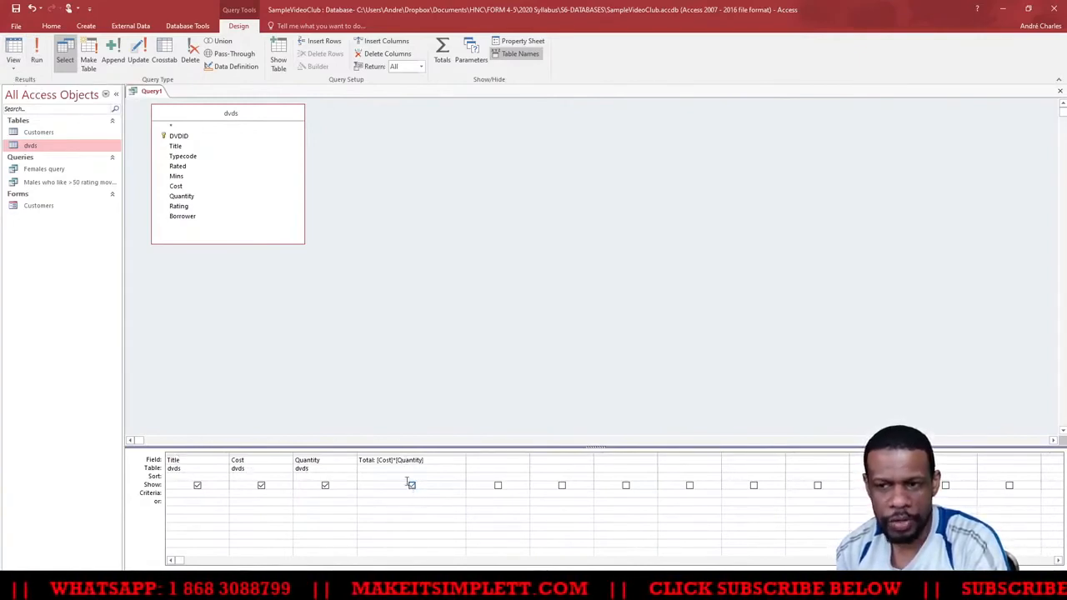
{"action": "left_click", "coordinate": [411, 485]}
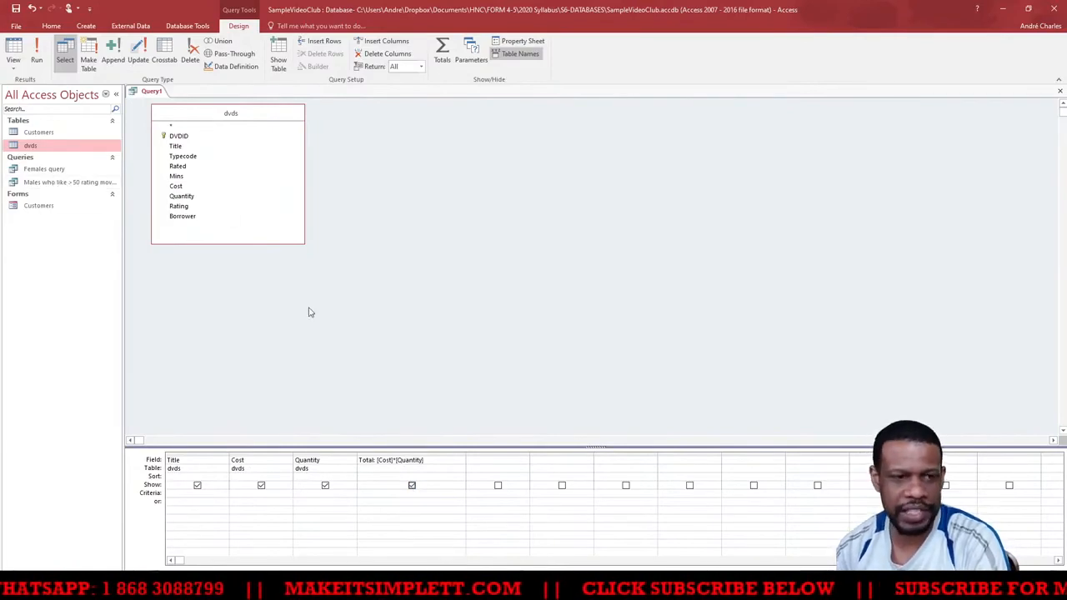
{"action": "left_click", "coordinate": [37, 53]}
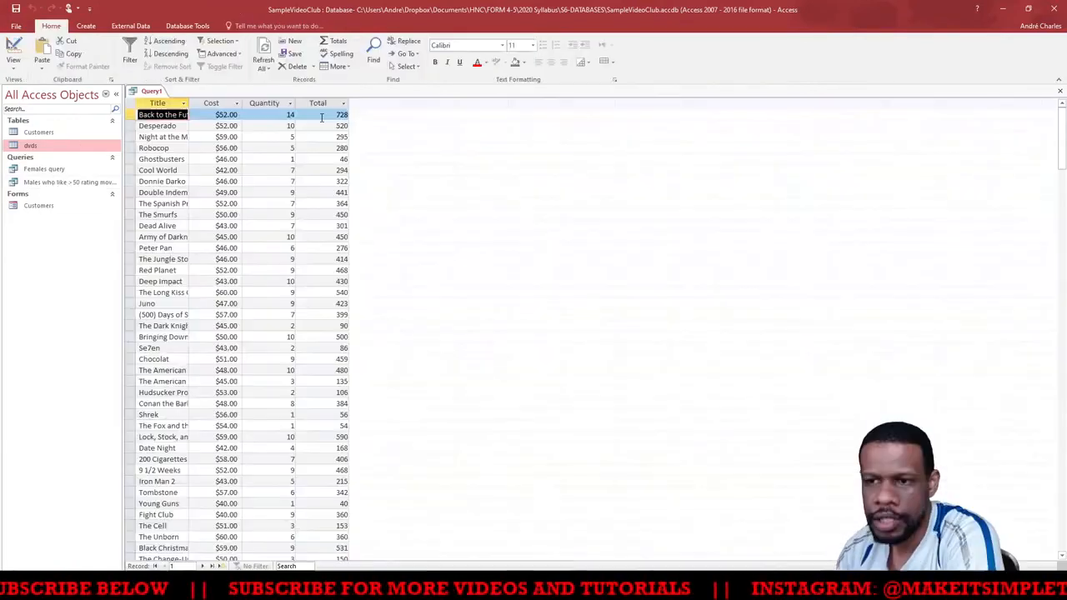